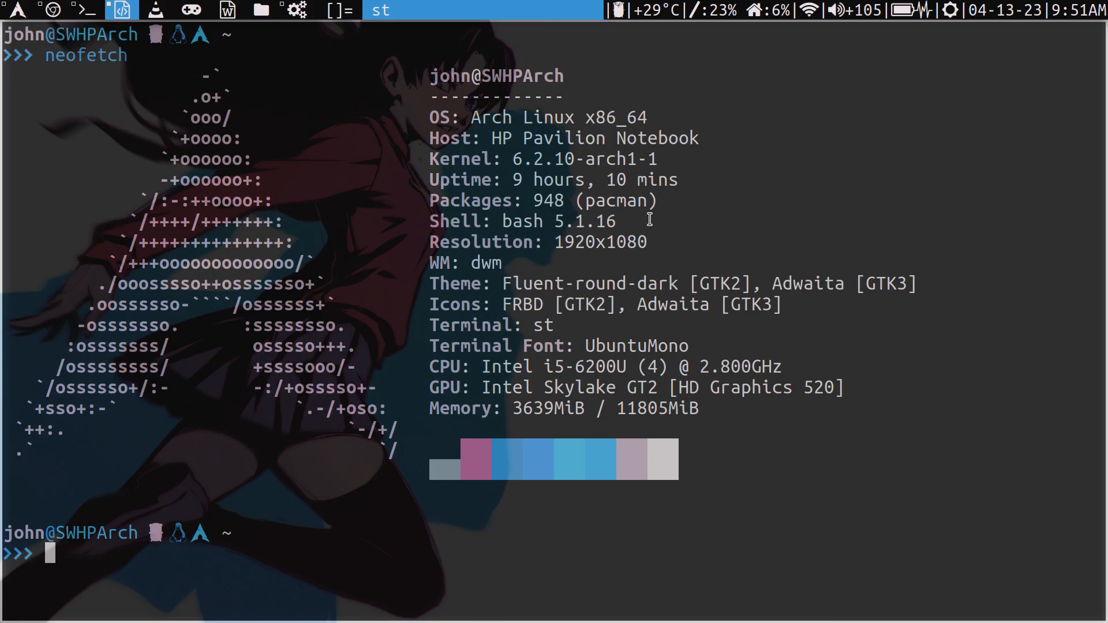
# Step: Launch the bluetoothctl shell for the SP07 speaker
pyautogui.write('blueto')
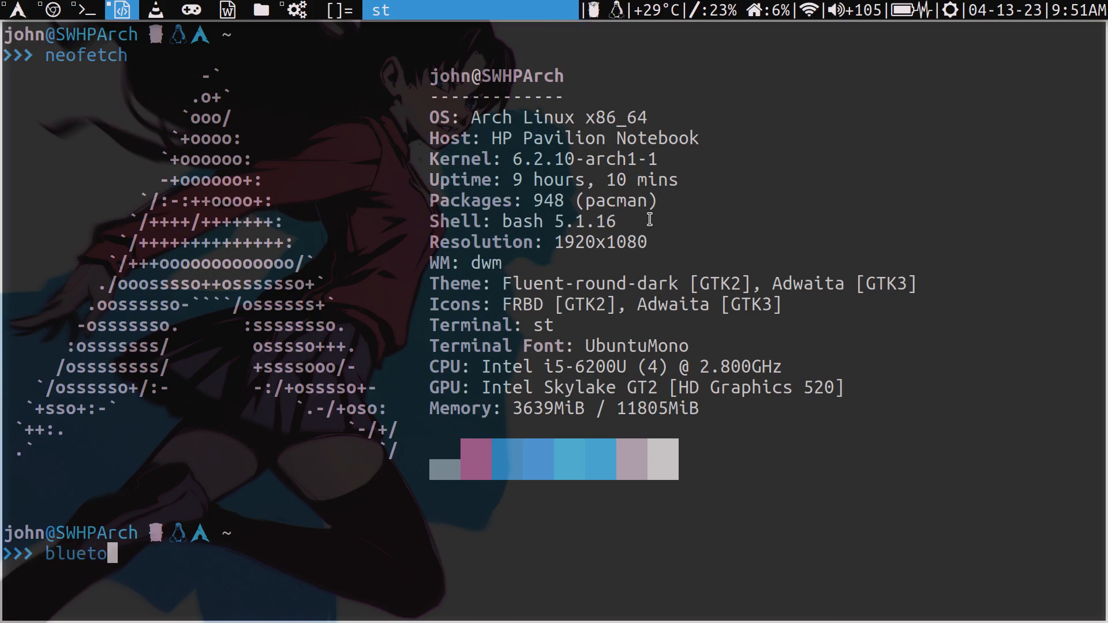
pyautogui.write('othctl')
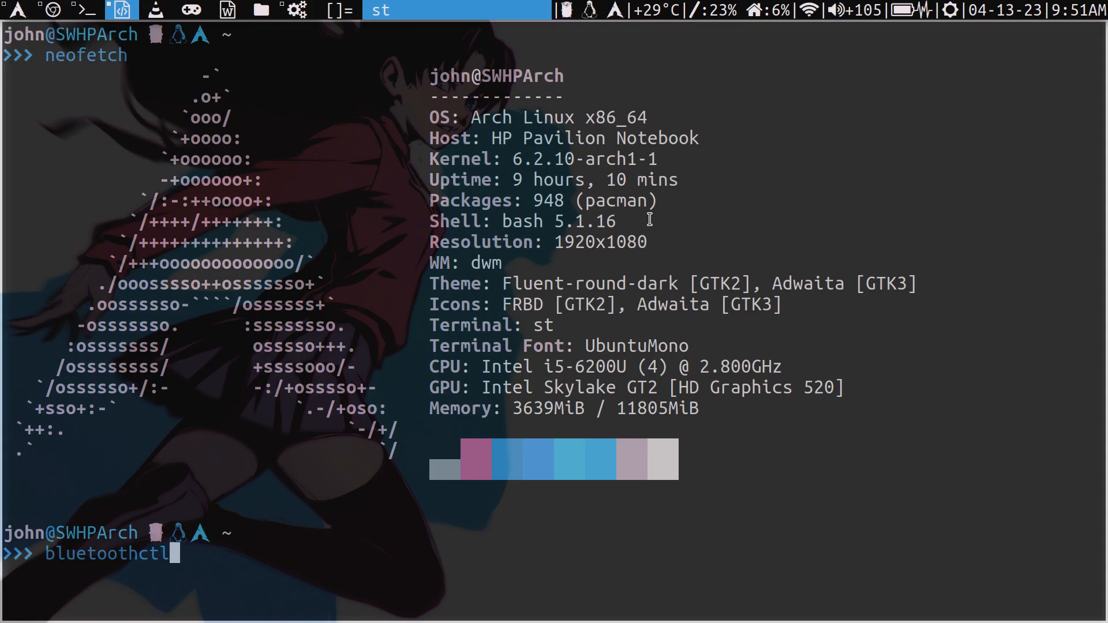
pyautogui.press('Return')
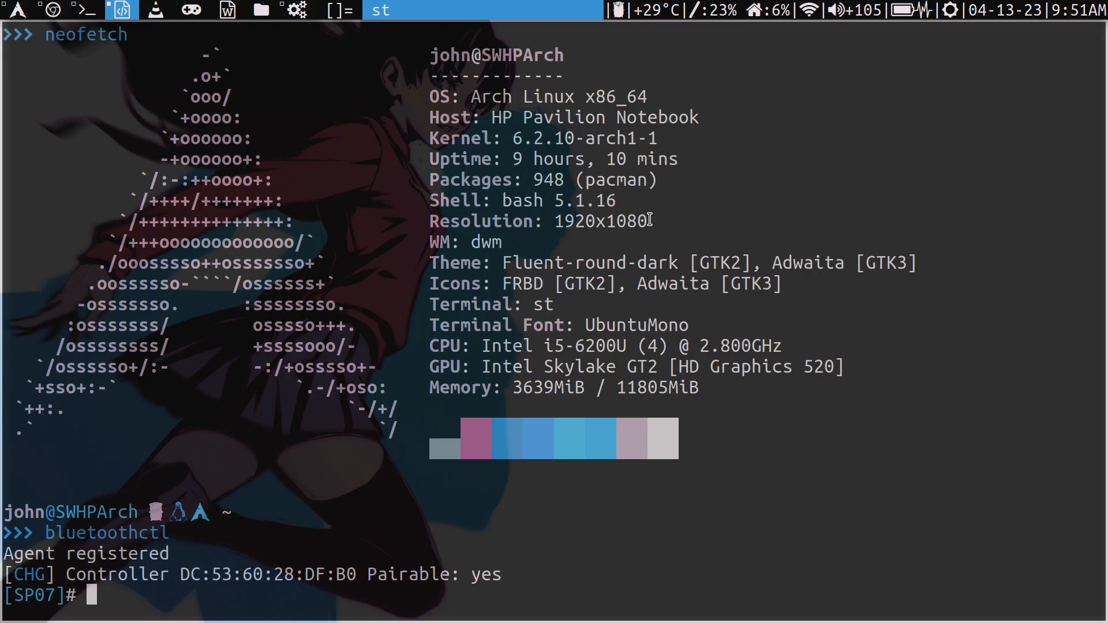
# Step: Quit the bluetoothctl shell with exit after the invalid qt attempt
pyautogui.write('q')
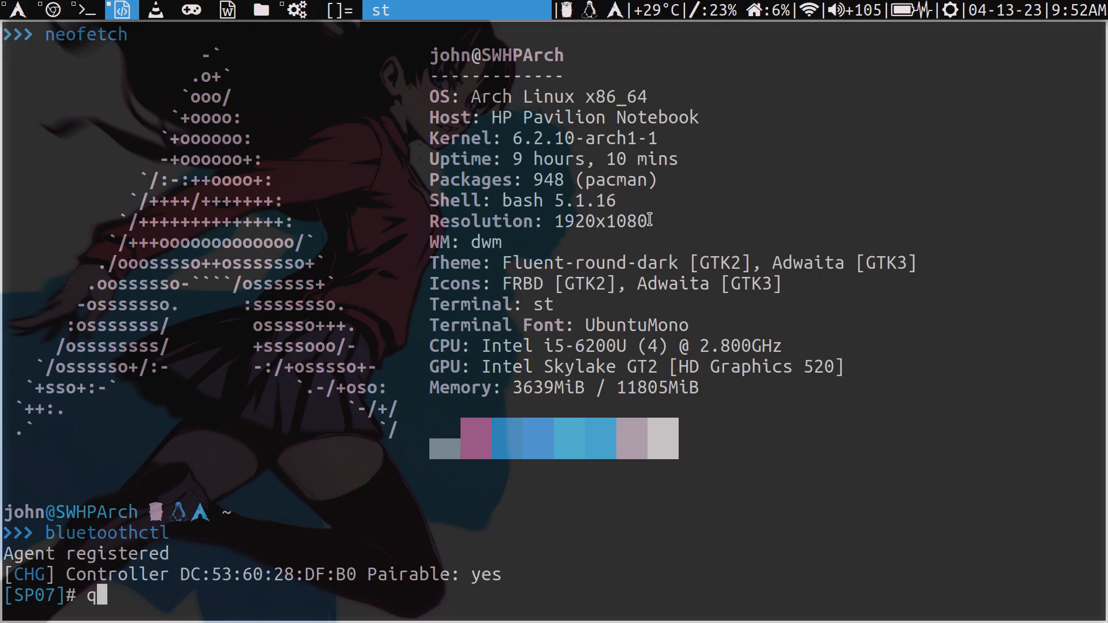
pyautogui.write('tui')
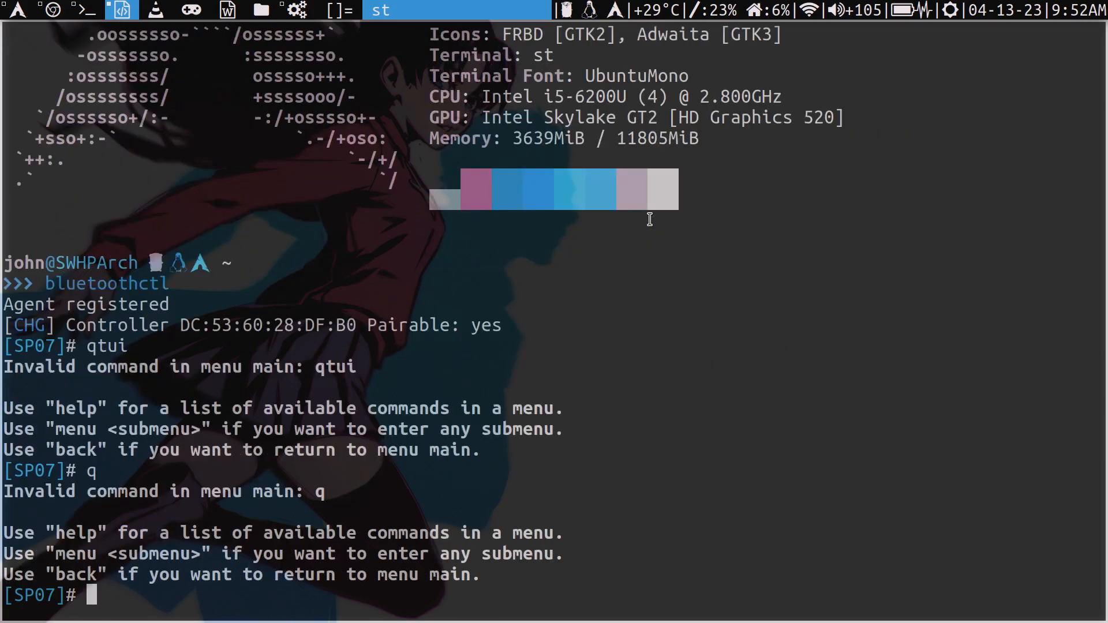
pyautogui.write('exi')
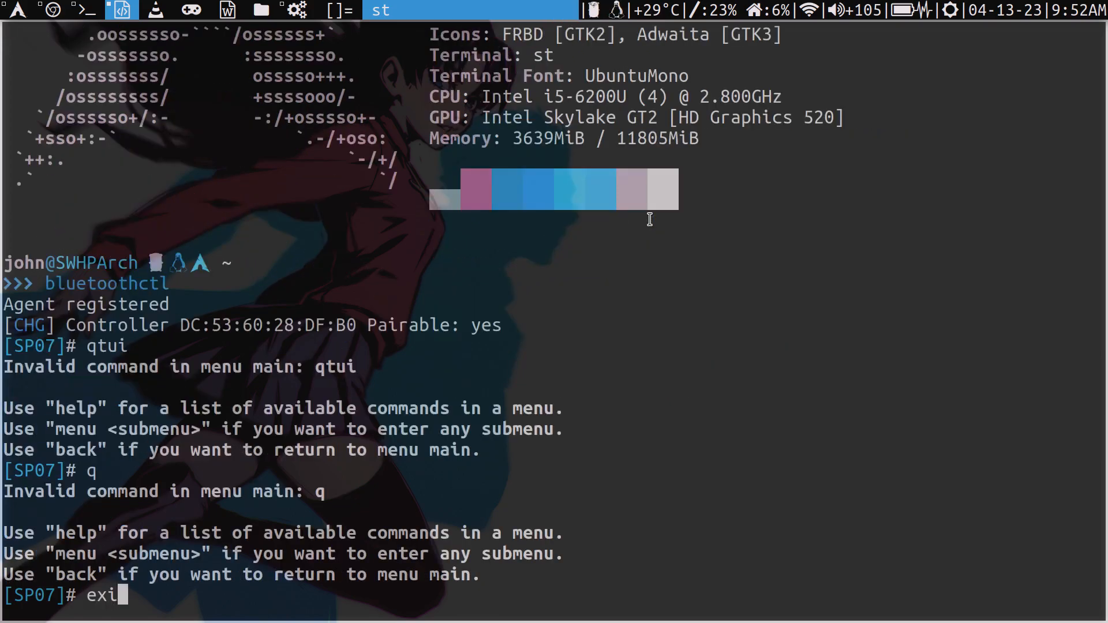
pyautogui.press('Return')
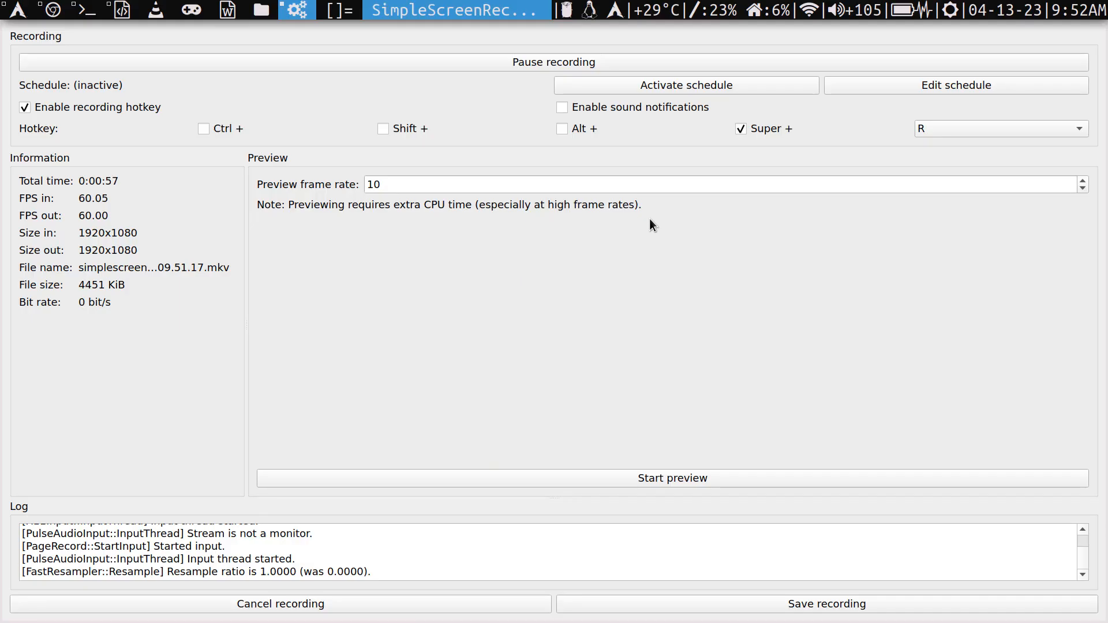
# Step: Read the ArchWiki Bluetooth Audio section in the browser and return to the terminal
pyautogui.click(84, 11)
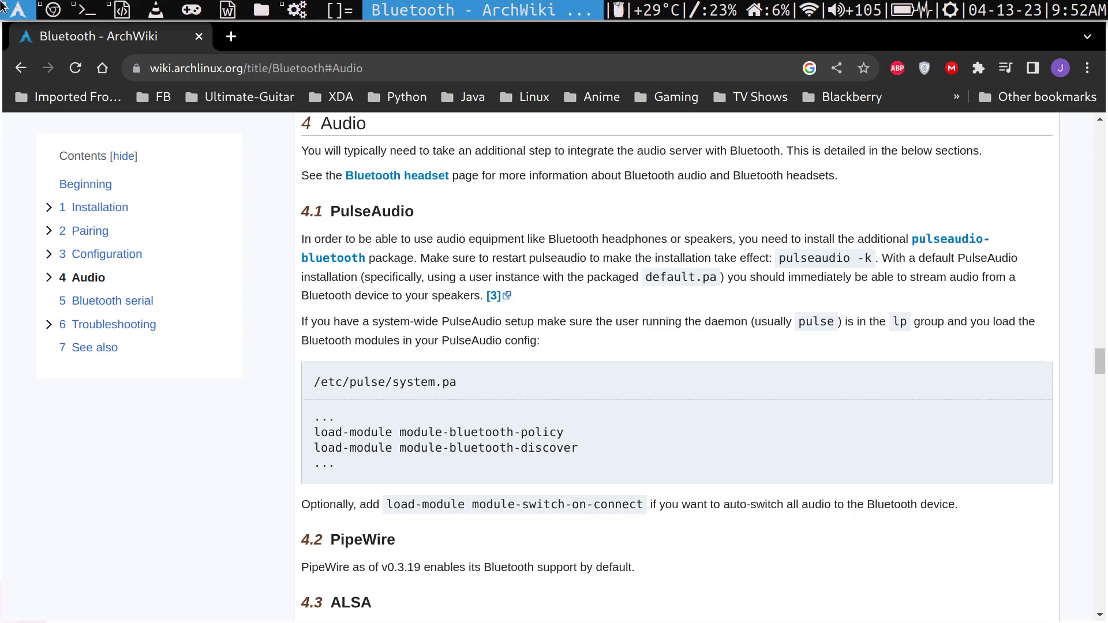
pyautogui.click(119, 11)
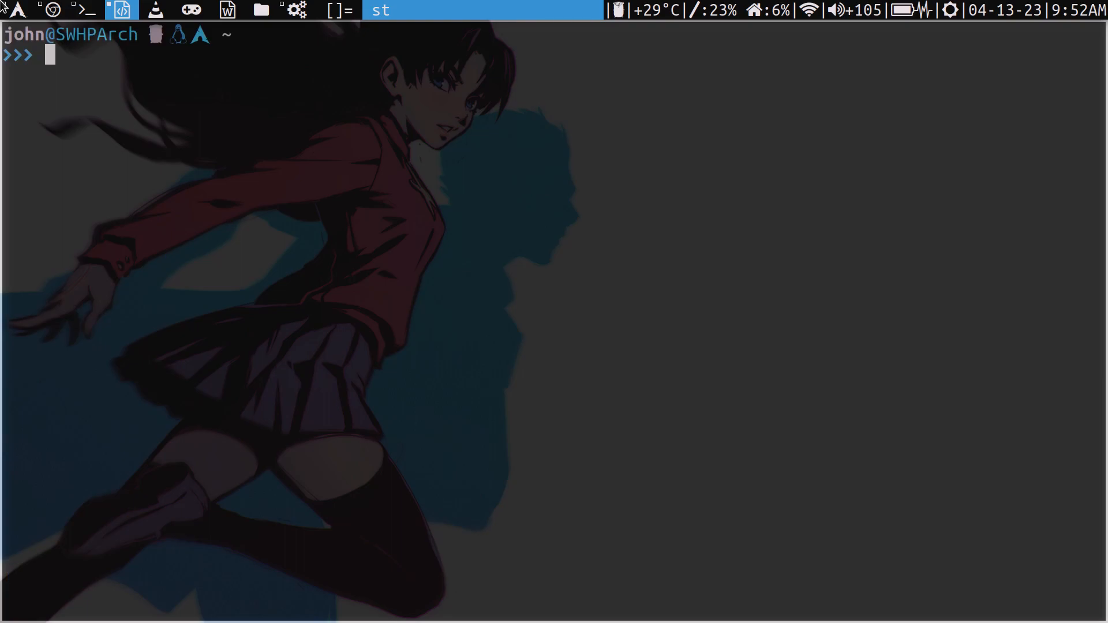
# Step: Run sudo pacman -S pulseaudio-bluetooth pavucontrol and give the sudo password
pyautogui.write('sudo pacman')
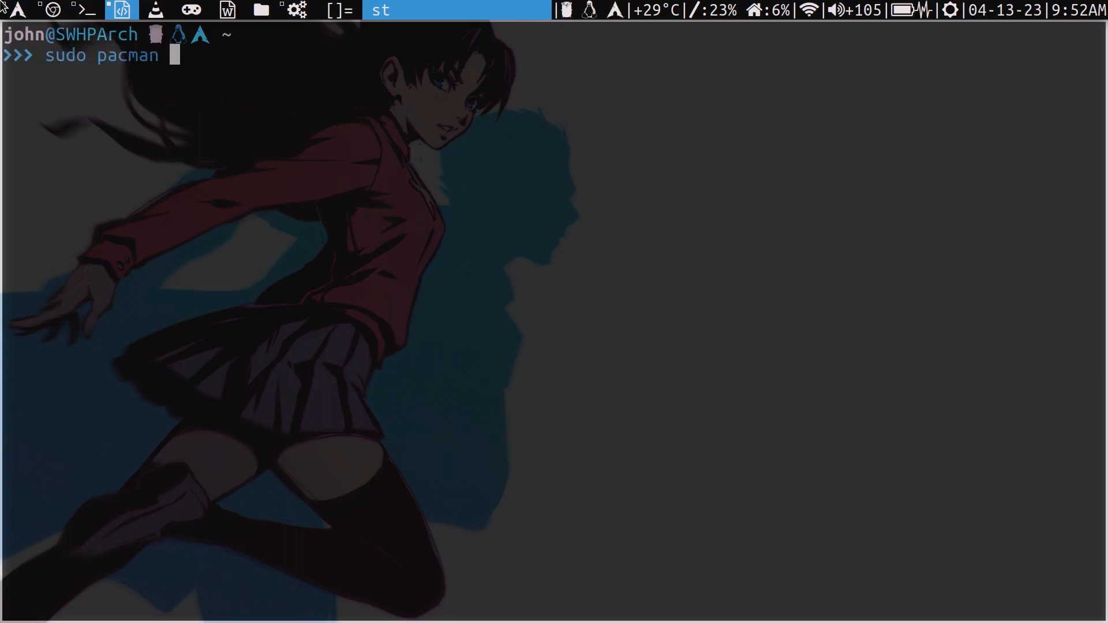
pyautogui.write('-S')
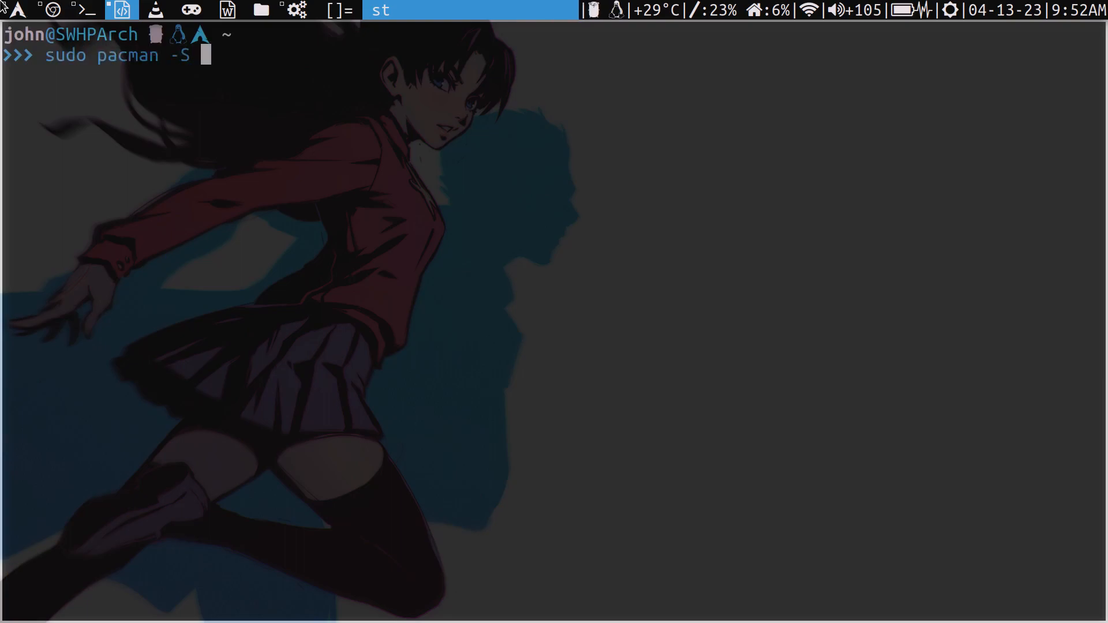
pyautogui.write('pulse')
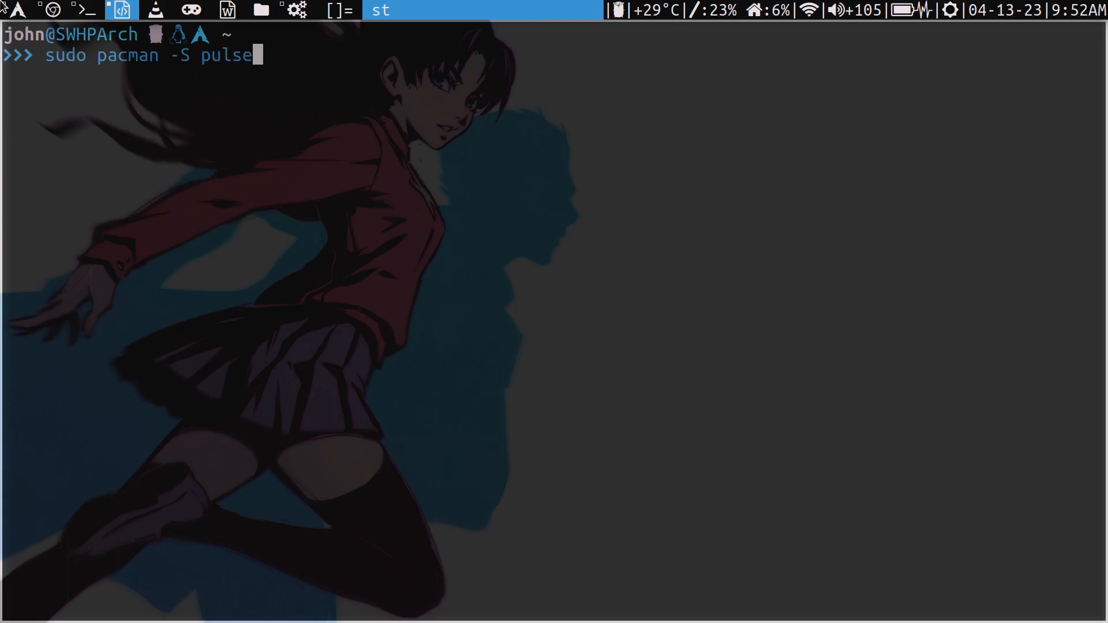
pyautogui.write('audio-')
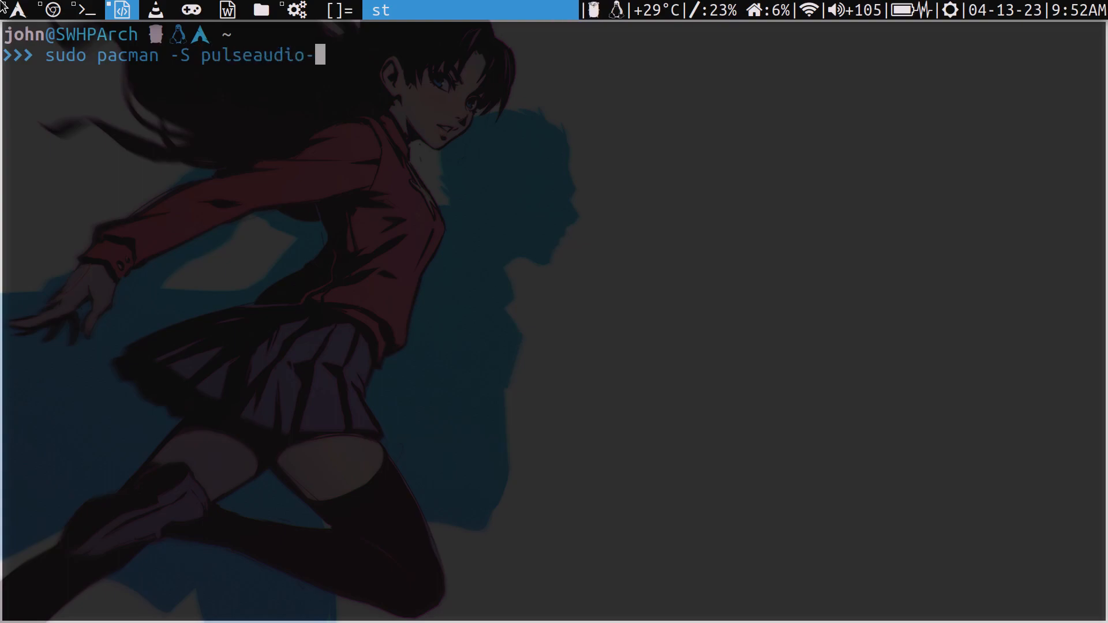
pyautogui.write('bluetooth')
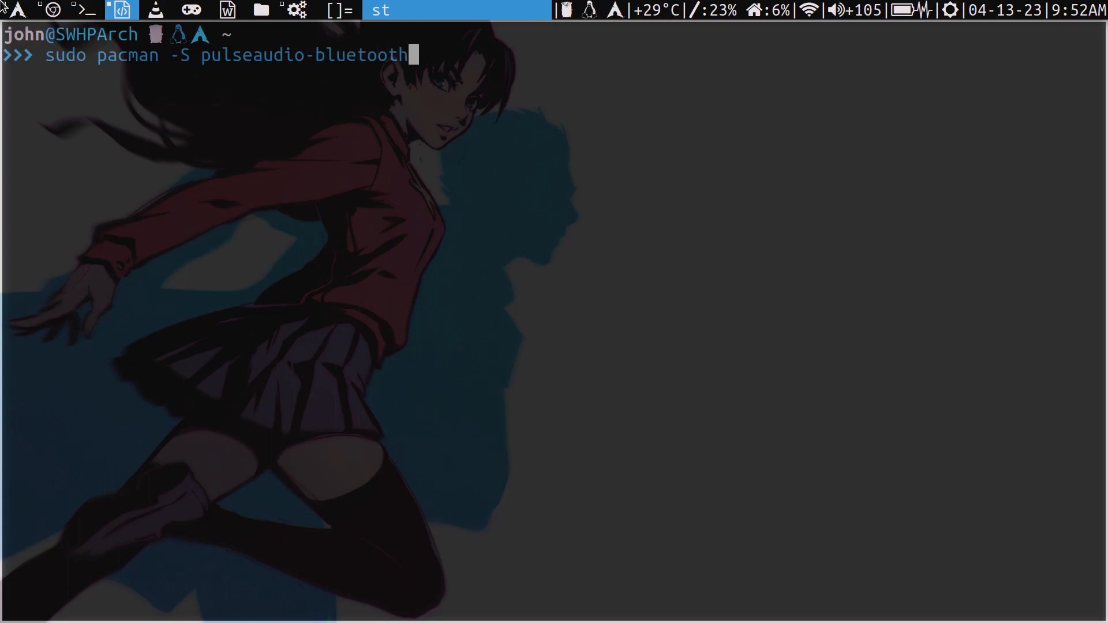
pyautogui.write('p')
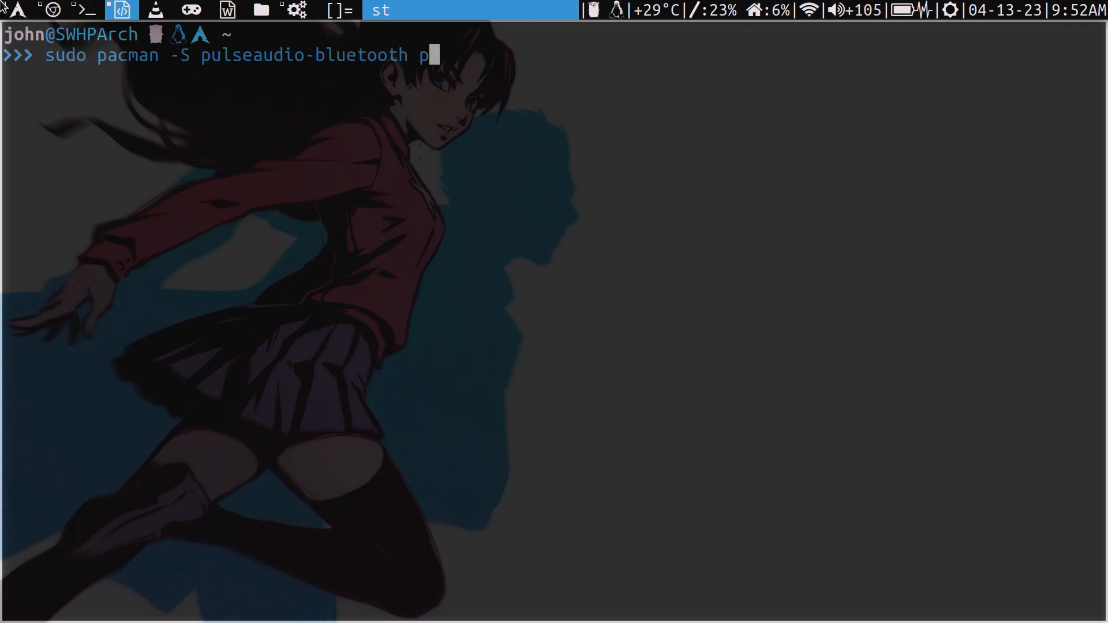
pyautogui.write('avcu')
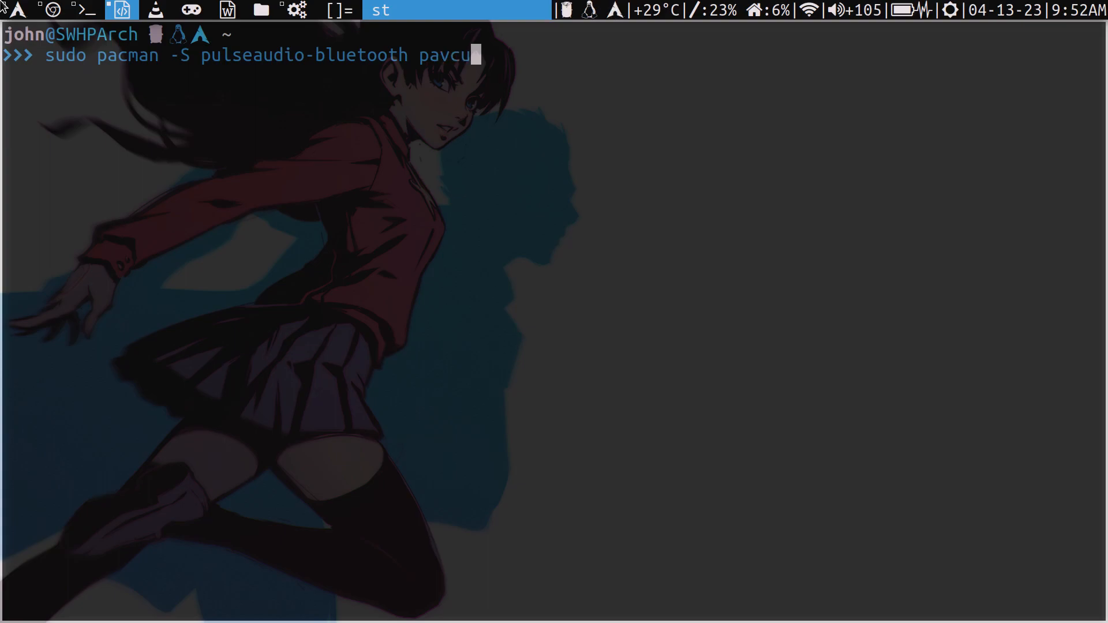
pyautogui.press('BackSpace')
pyautogui.write('ucontrol')
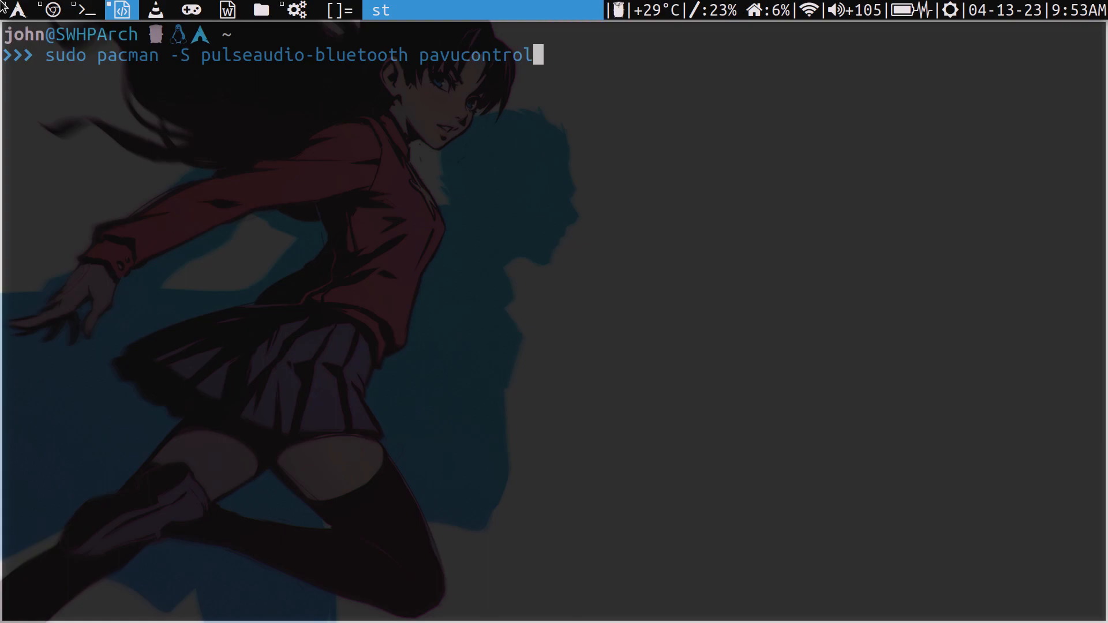
pyautogui.press('Return')
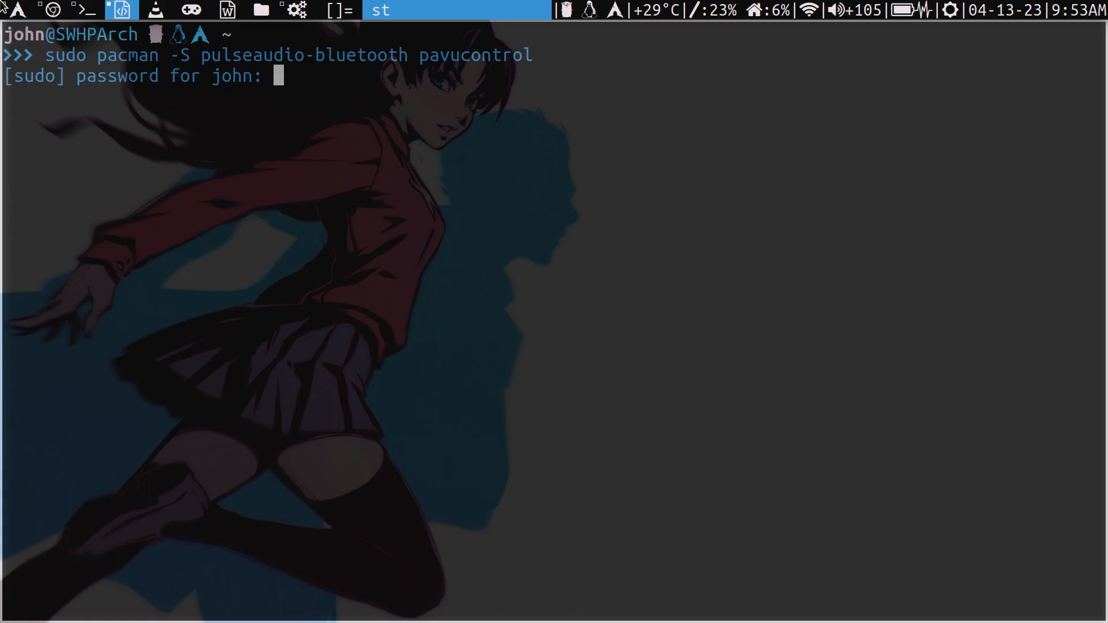
pyautogui.press('Return')
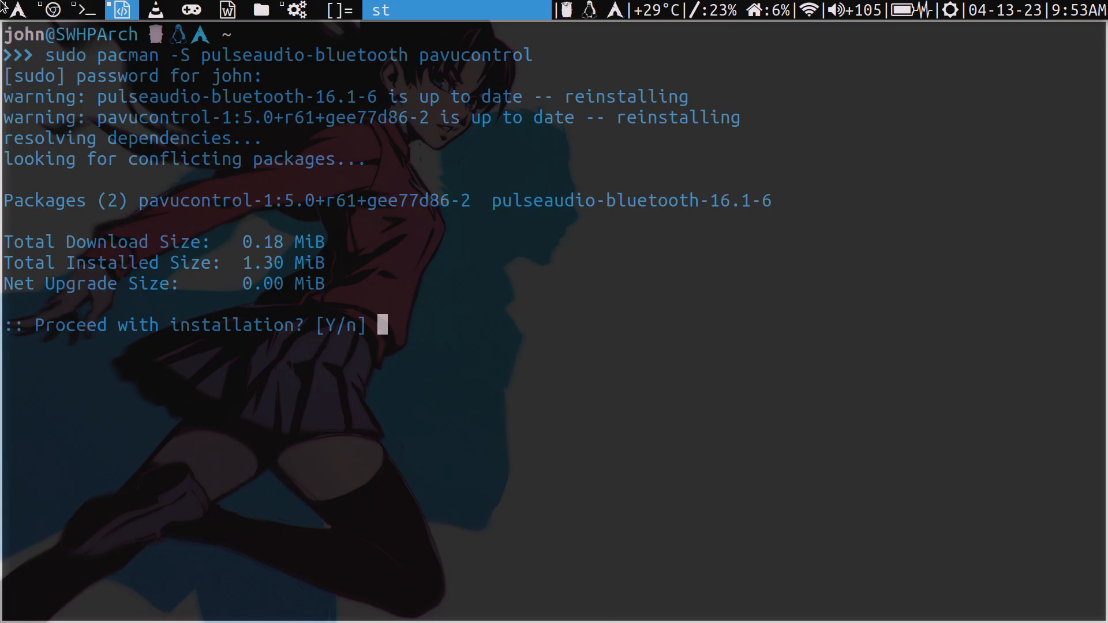
# Step: Decline reinstalling the up-to-date packages and discard the pulseaudio -k line
pyautogui.write('n')
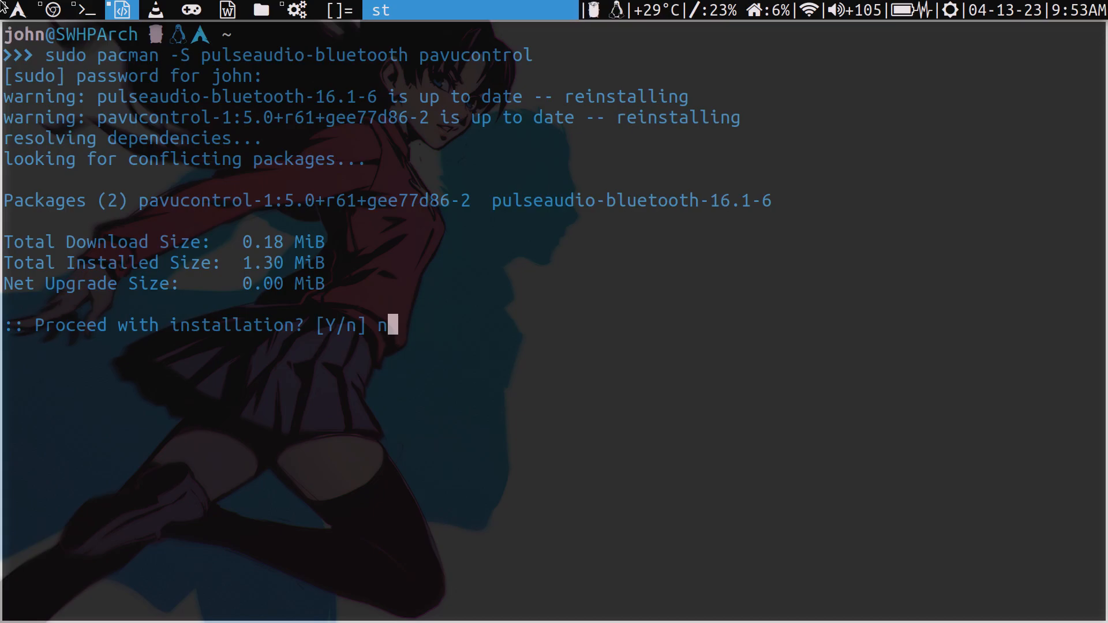
pyautogui.press('Return')
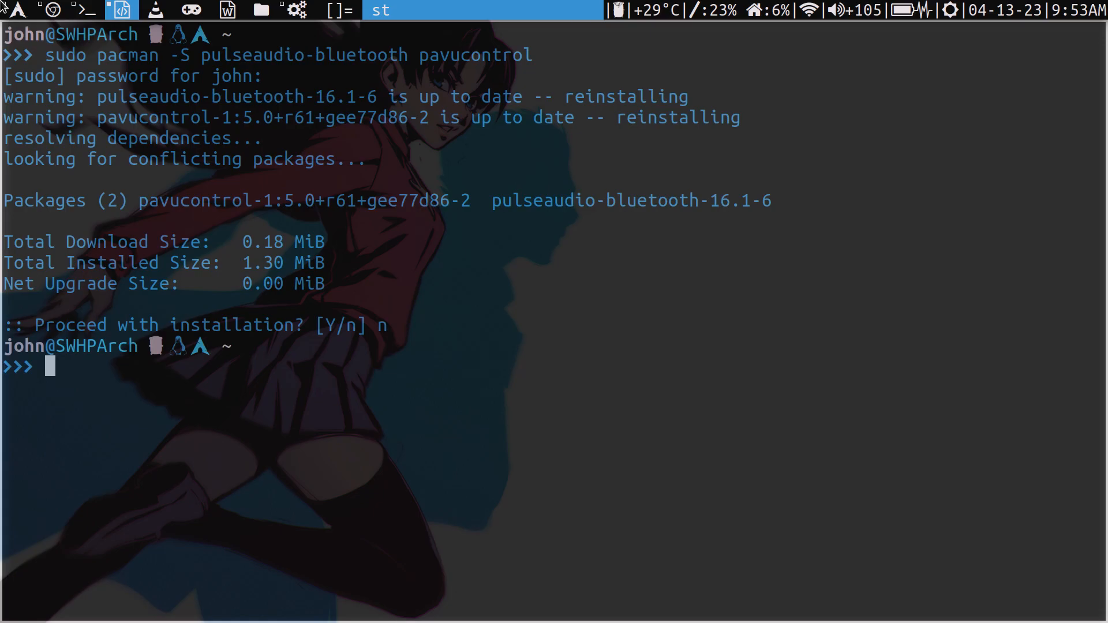
pyautogui.write('pulseaudio -k')
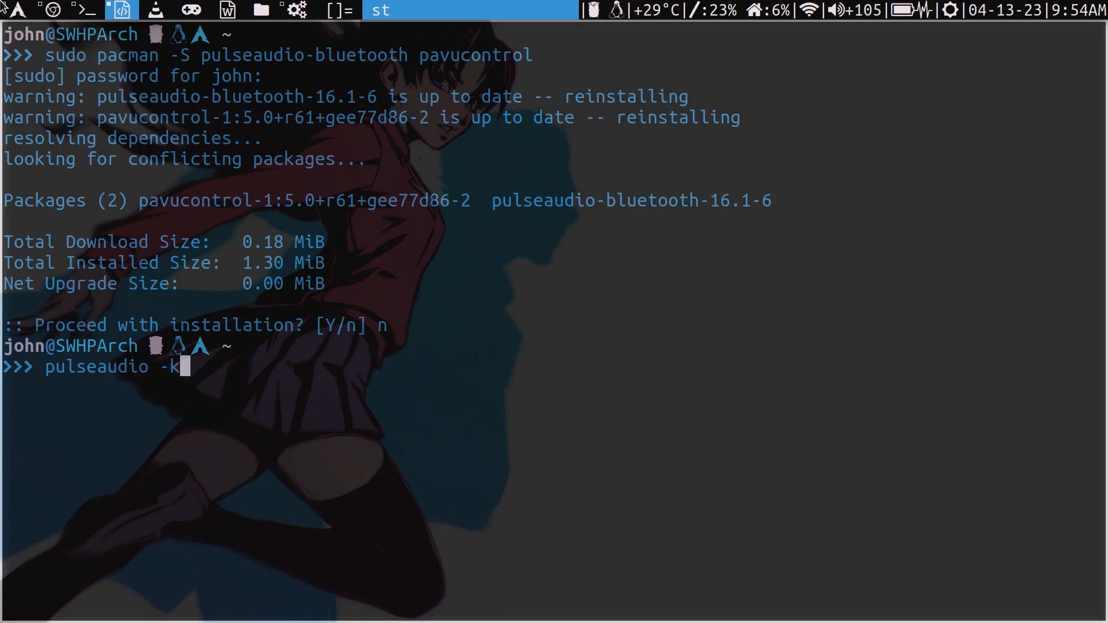
pyautogui.press('BackSpace')
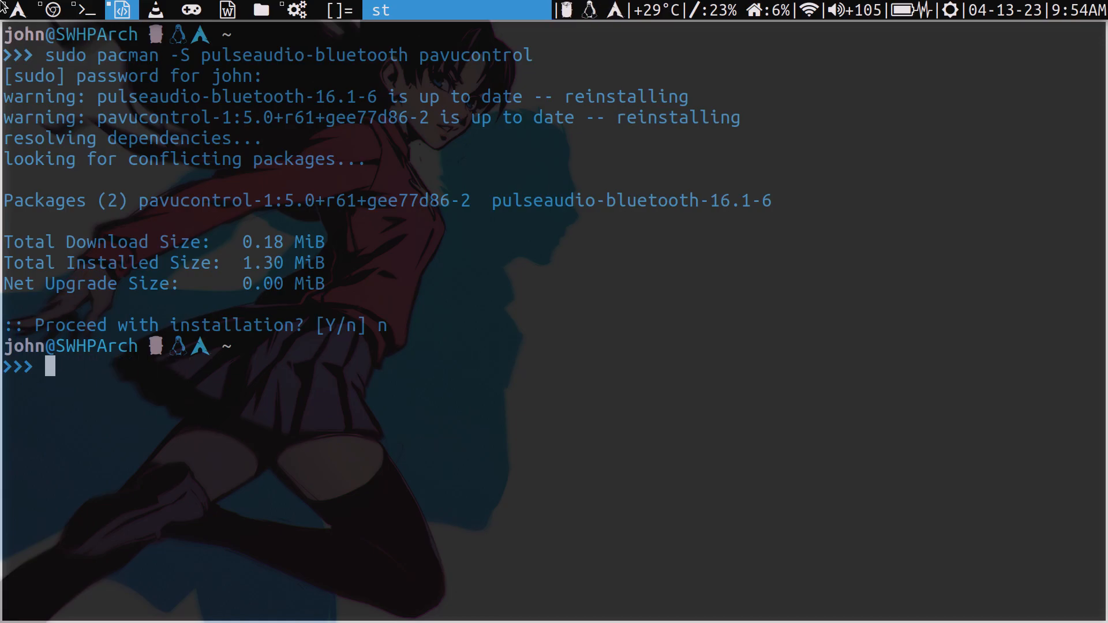
pyautogui.write('2')
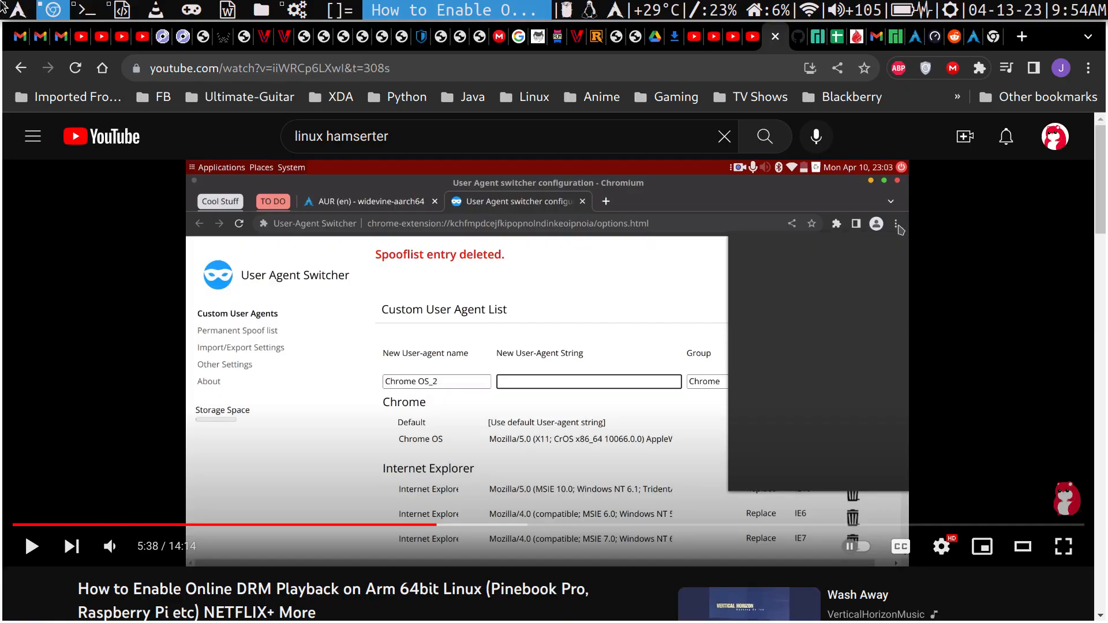
pyautogui.moveTo(197, 256)
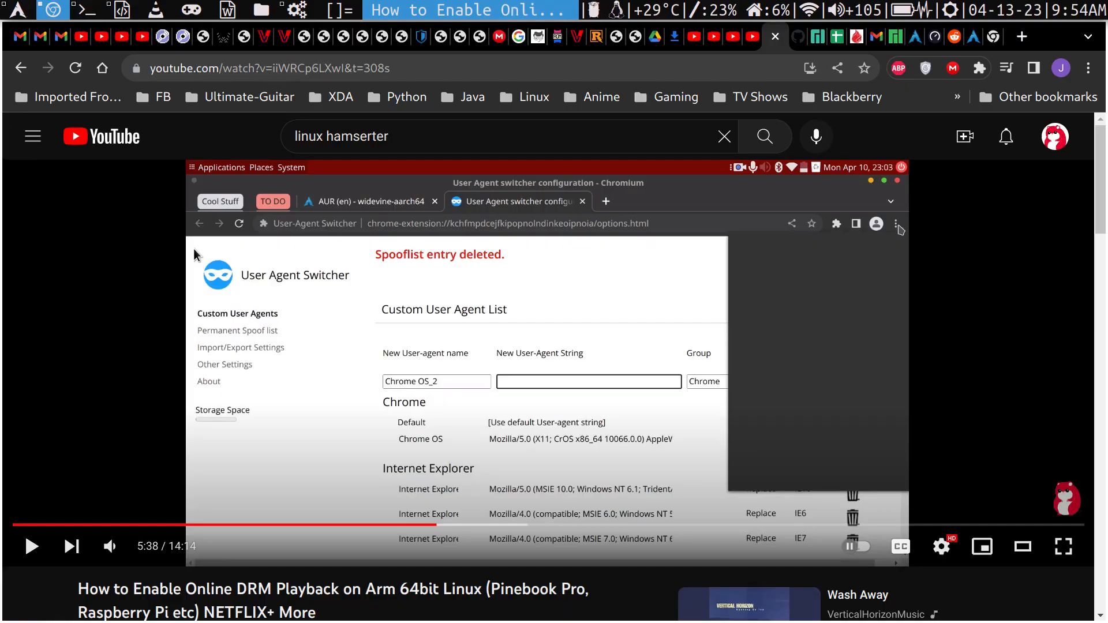
# Step: Play the Arm Linux DRM tutorial video muted and bring pavucontrol forward
pyautogui.click(899, 224)
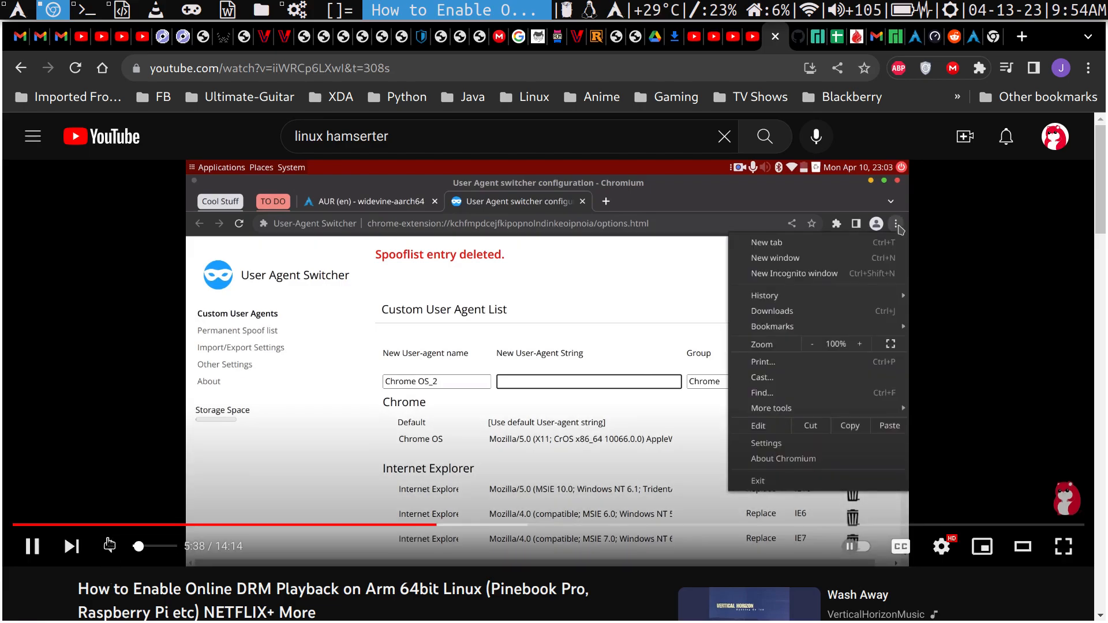
pyautogui.click(707, 275)
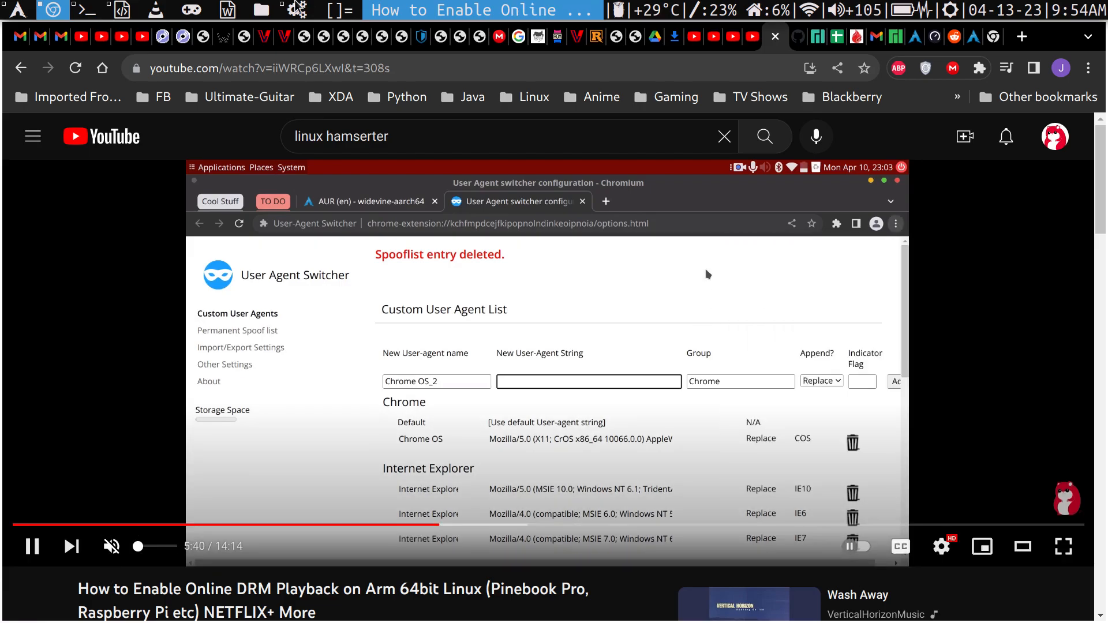
pyautogui.click(118, 10)
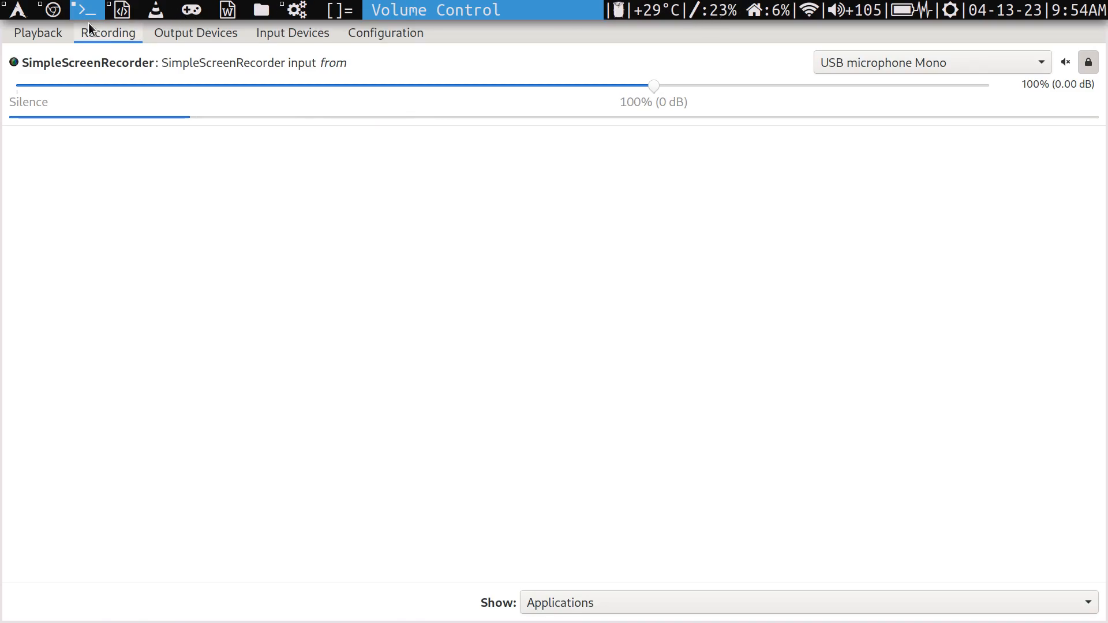
pyautogui.moveTo(14, 32)
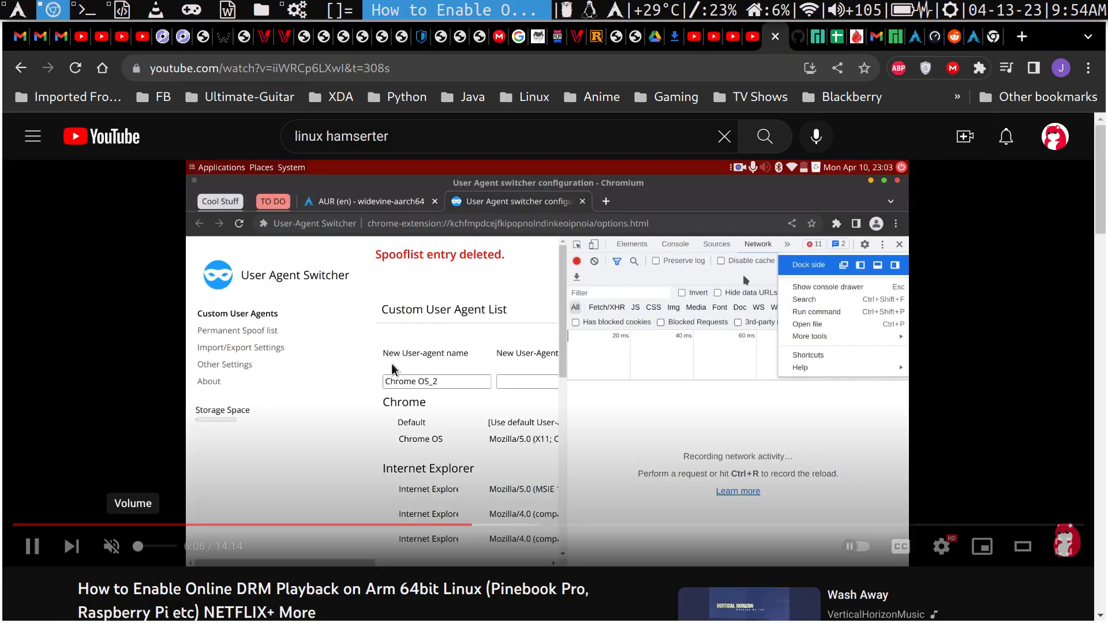
# Step: Route Google Chrome's playback stream to the SP07 speaker in the Playback list
pyautogui.click(254, 138)
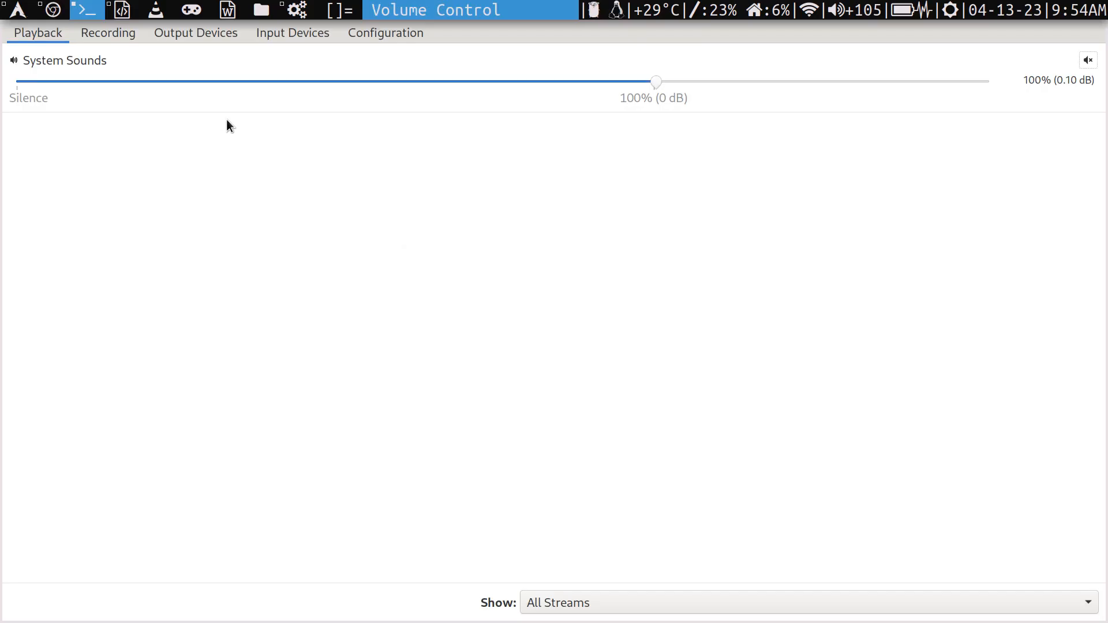
pyautogui.click(386, 32)
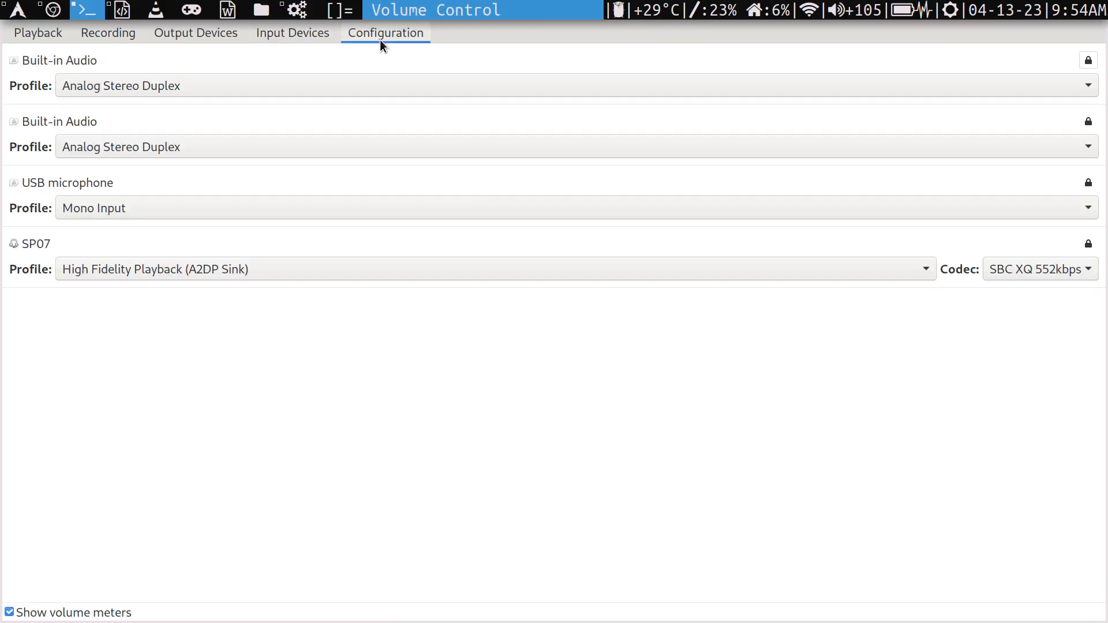
pyautogui.click(37, 32)
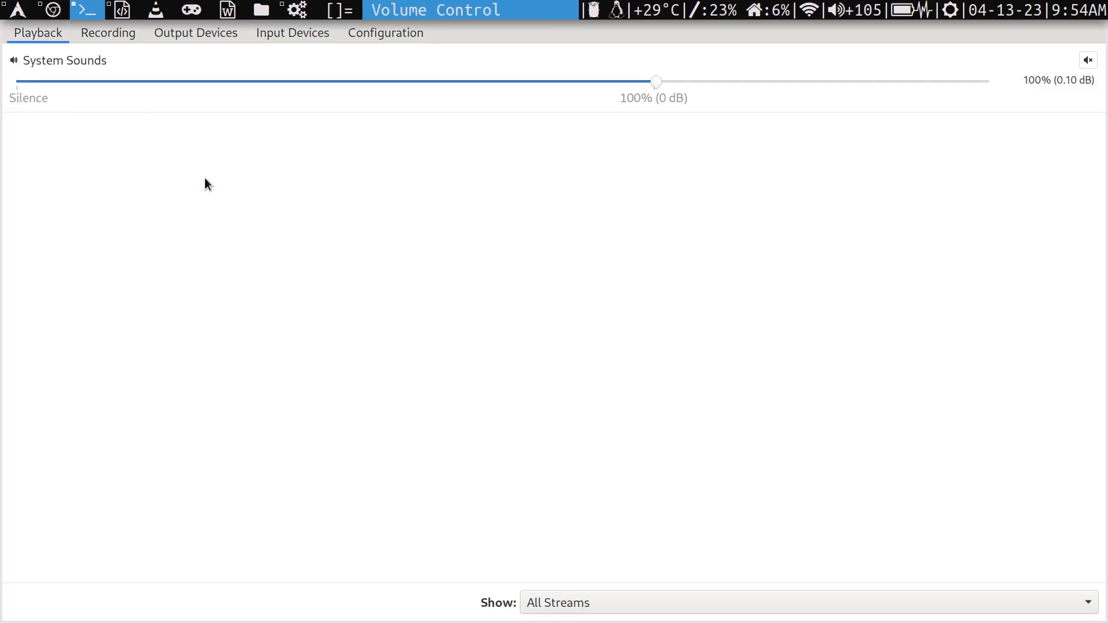
pyautogui.moveTo(580, 619)
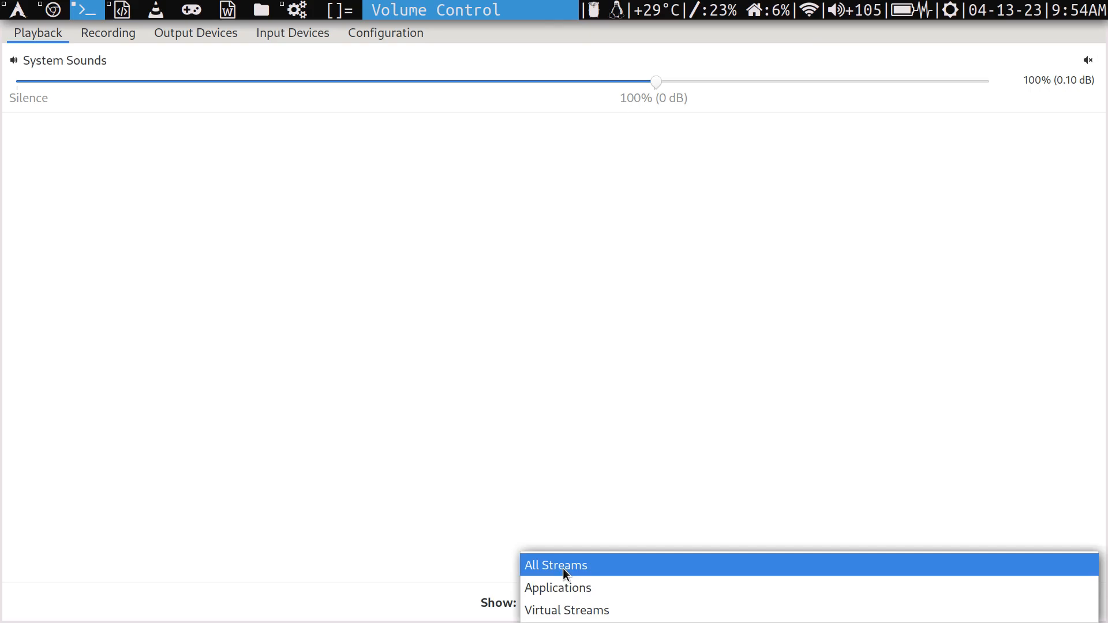
pyautogui.moveTo(557, 588)
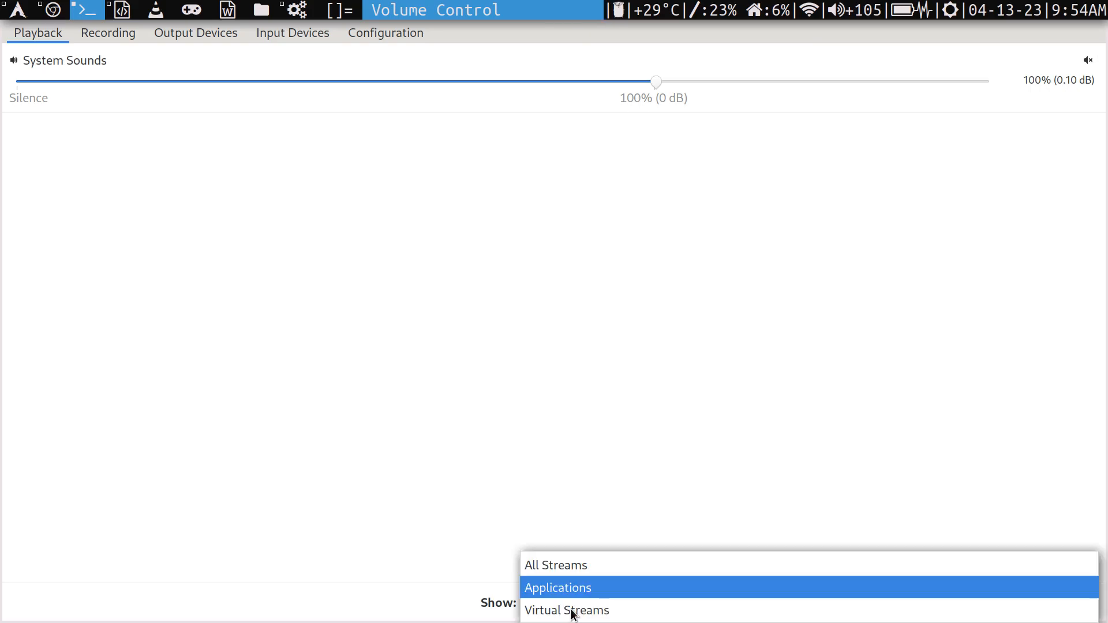
pyautogui.click(555, 564)
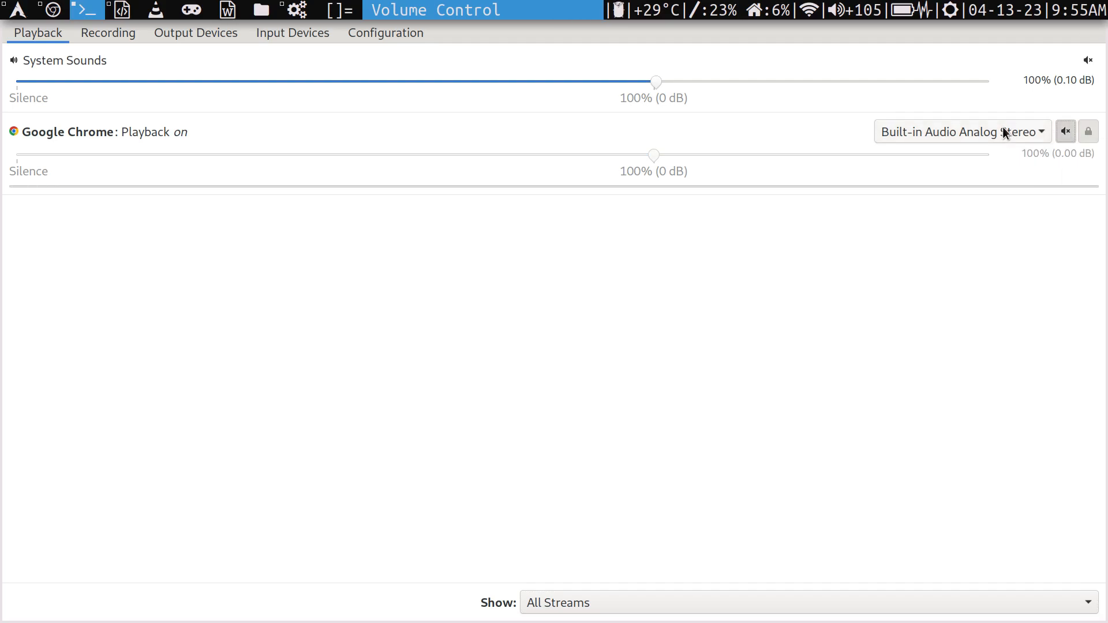
pyautogui.click(959, 132)
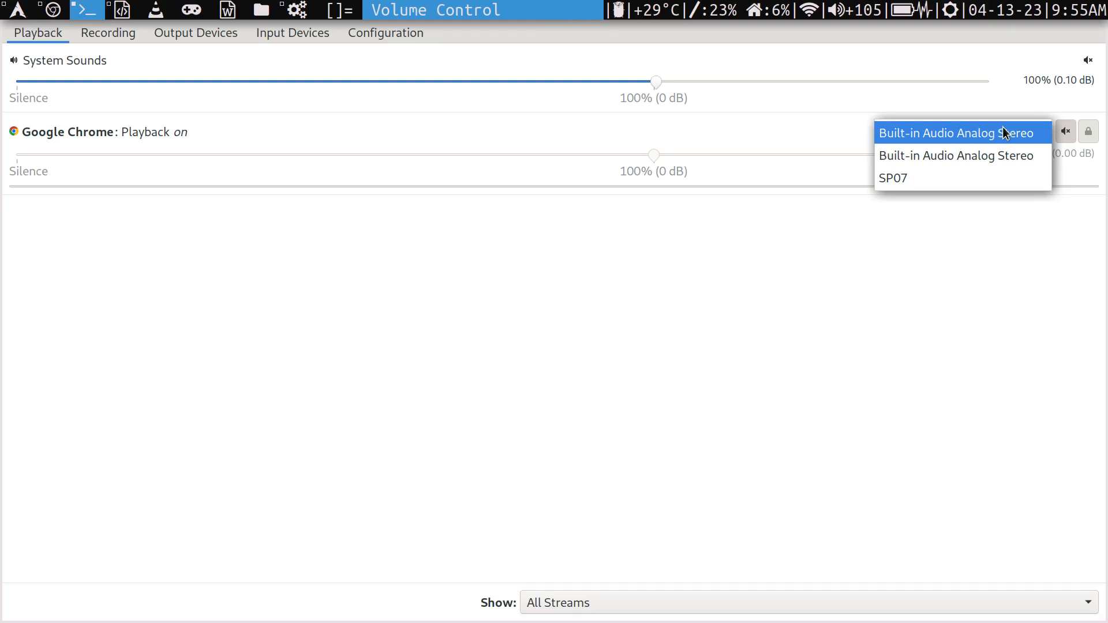
pyautogui.moveTo(959, 178)
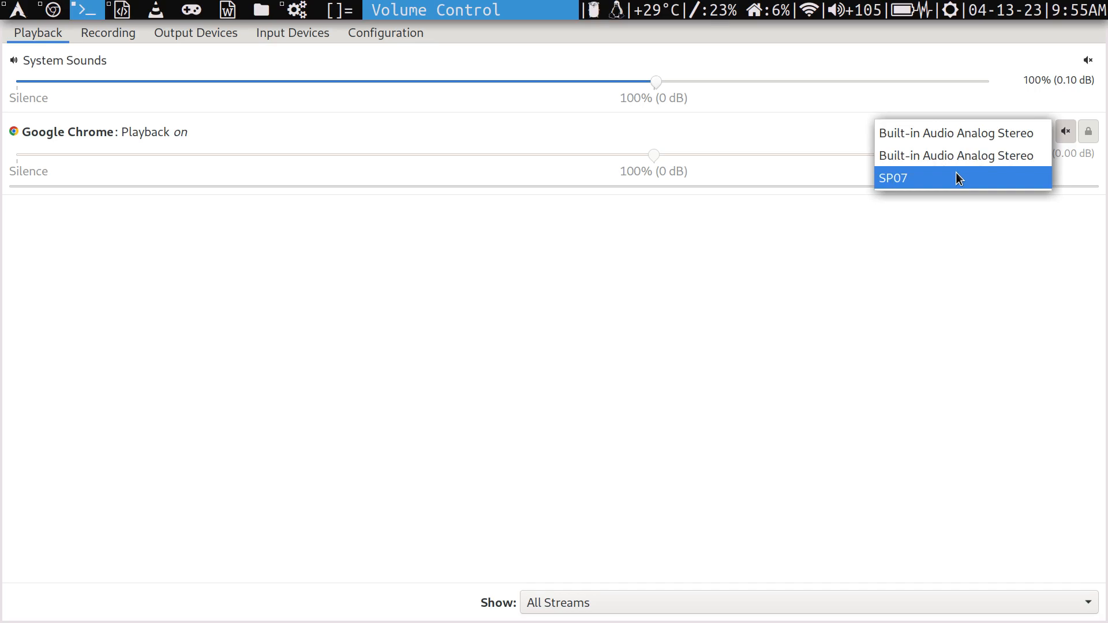
pyautogui.click(894, 177)
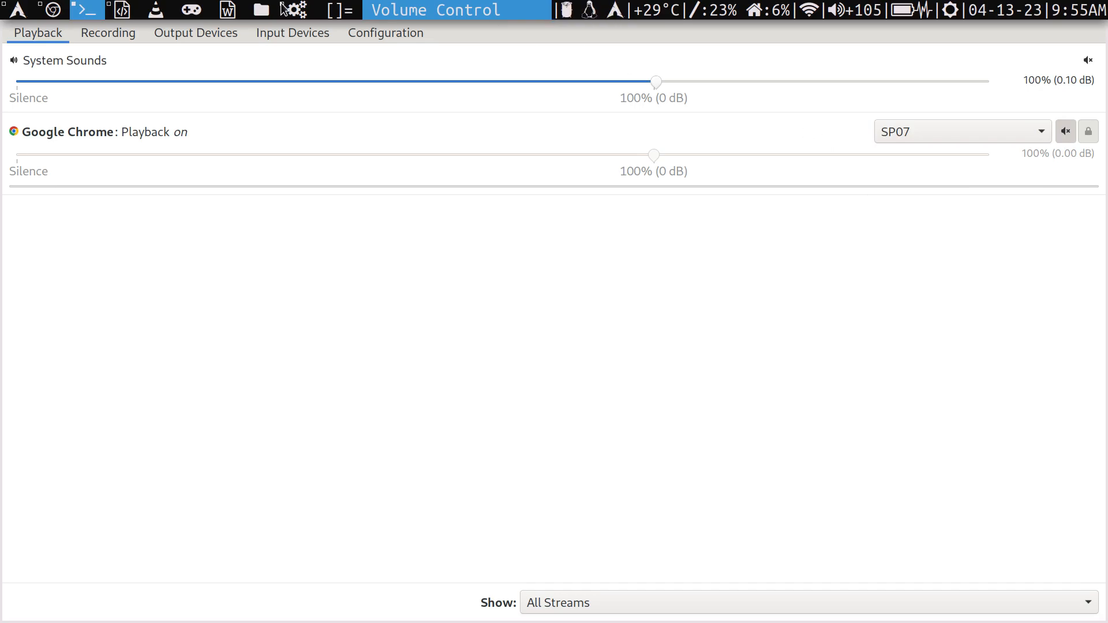
pyautogui.moveTo(415, 50)
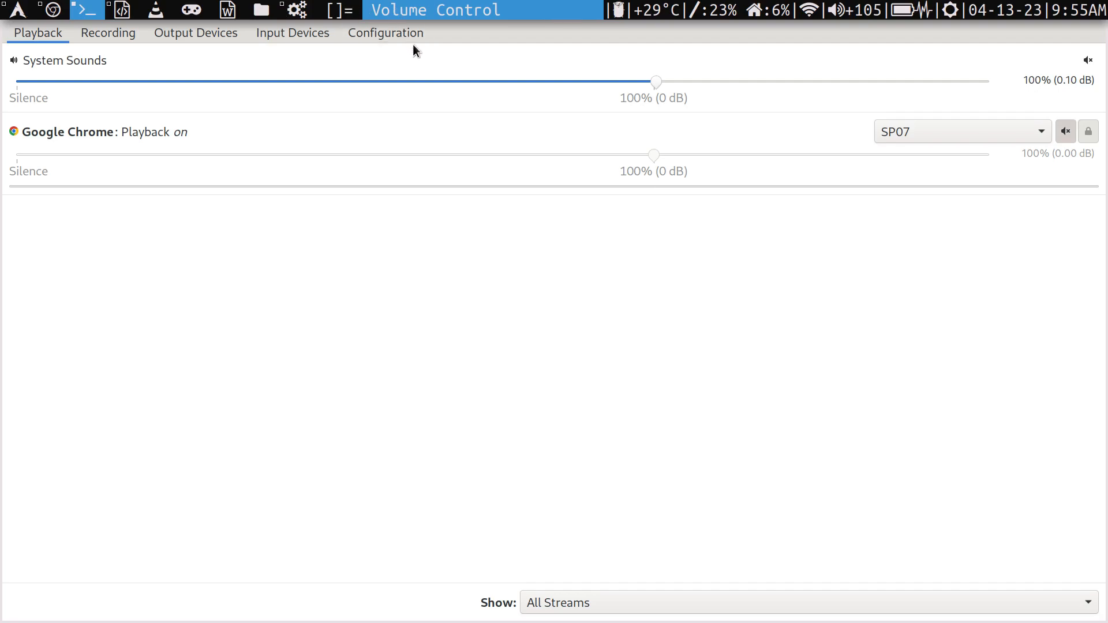
# Step: Check SP07's A2DP Sink profile in Configuration and keep the SBC XQ 552kbps codec
pyautogui.click(386, 32)
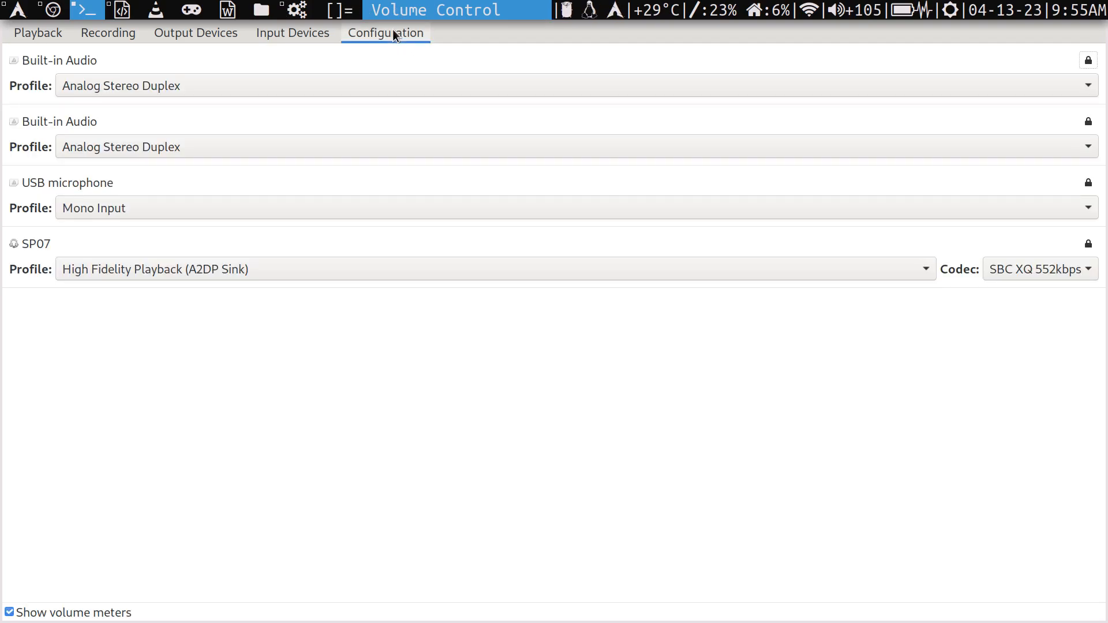
pyautogui.moveTo(682, 200)
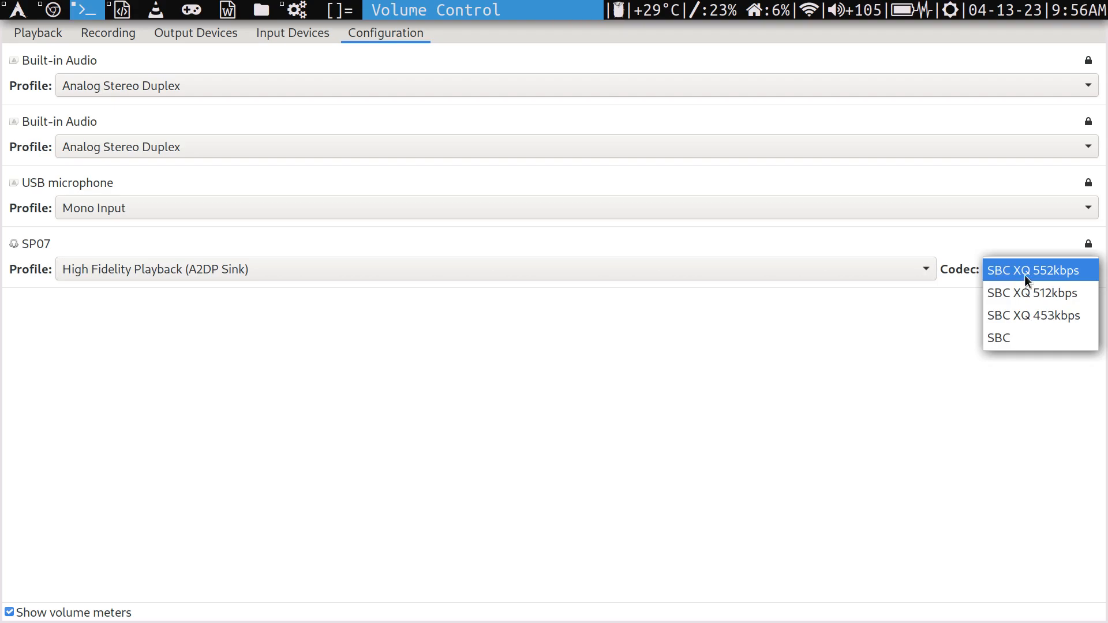
pyautogui.moveTo(1104, 310)
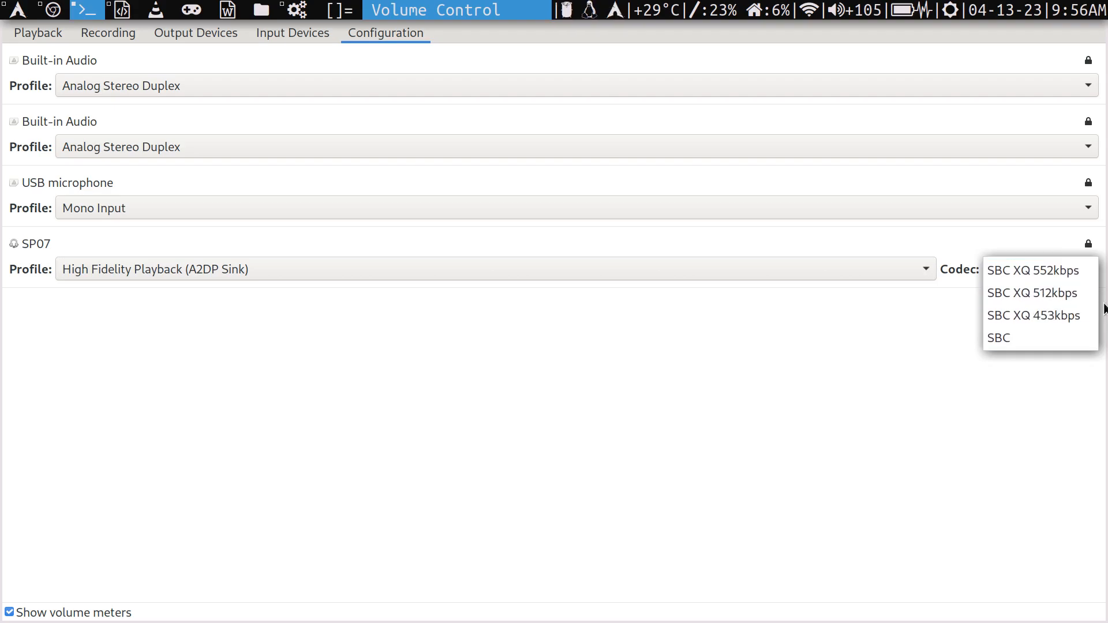
pyautogui.moveTo(1032, 270)
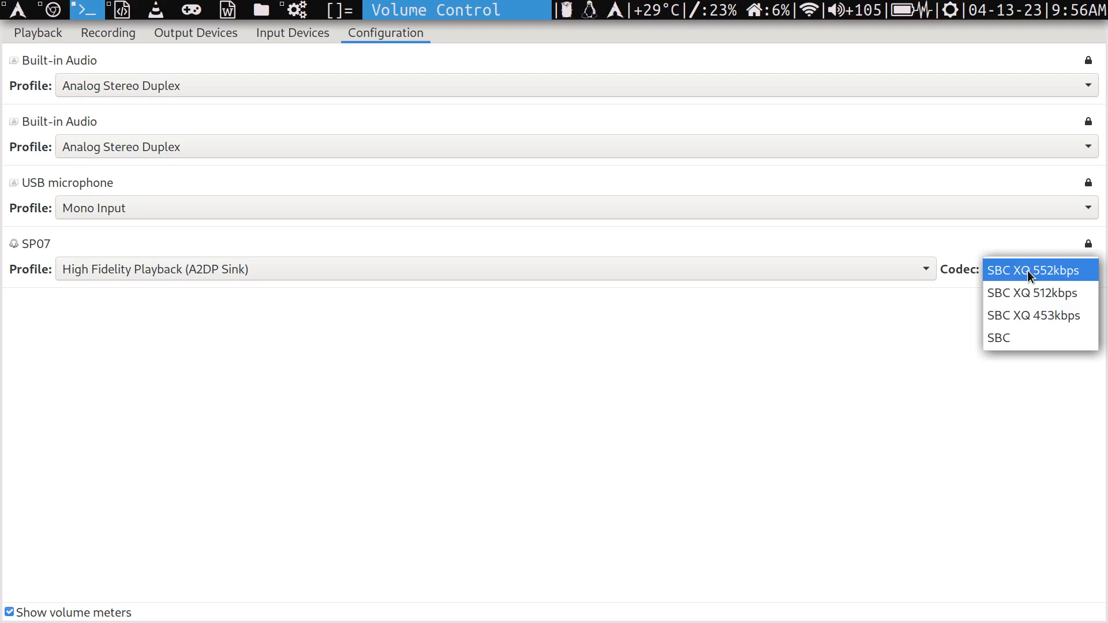
pyautogui.moveTo(847, 326)
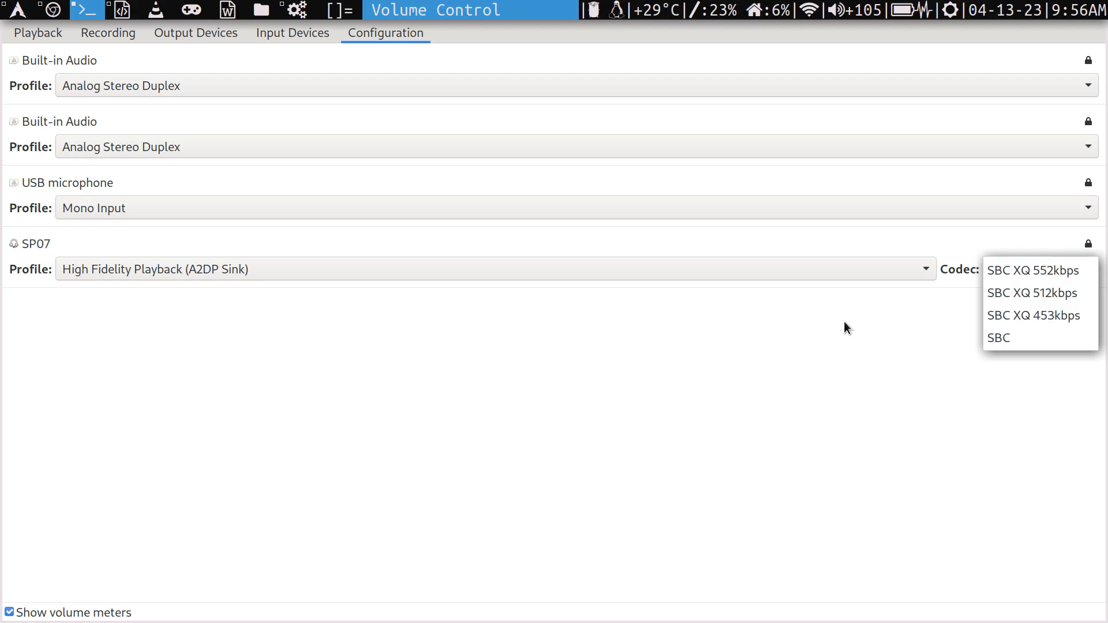
pyautogui.click(1032, 270)
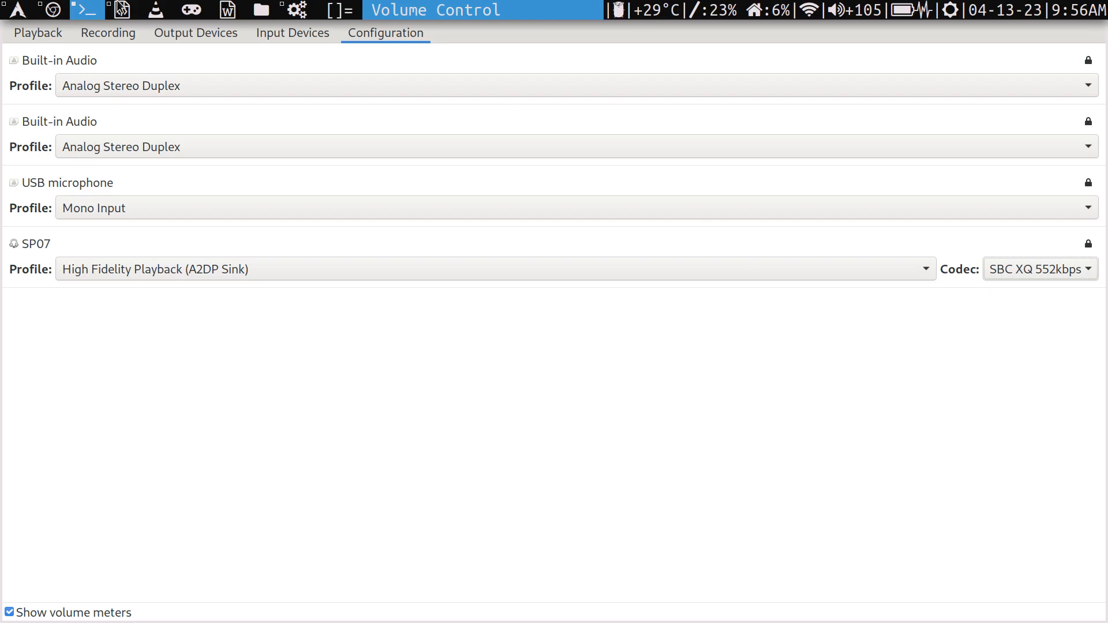
pyautogui.moveTo(269, 165)
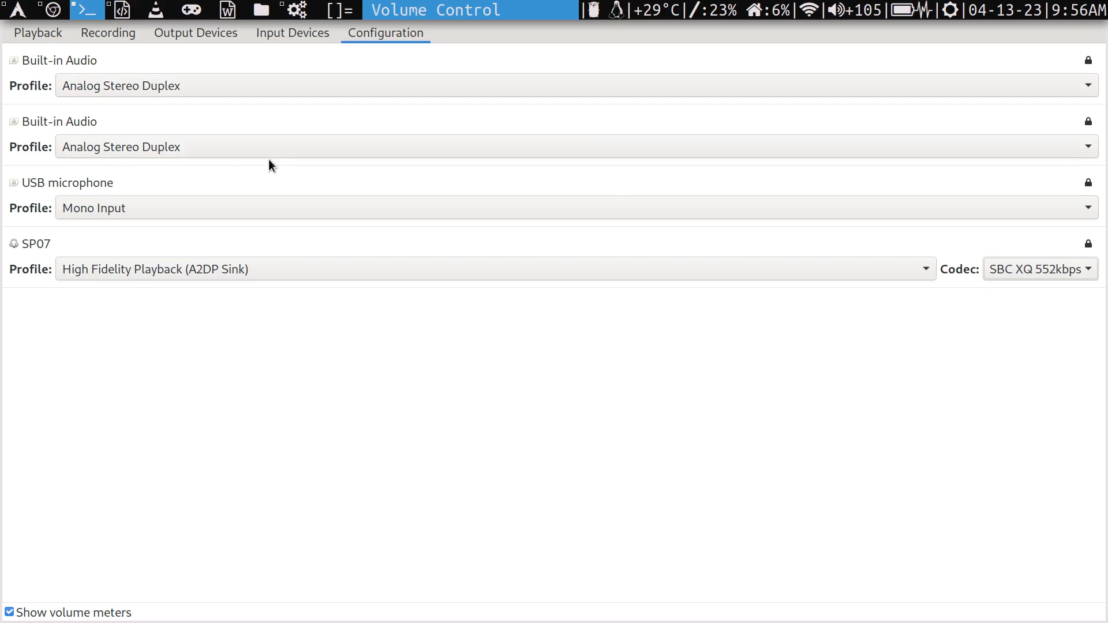